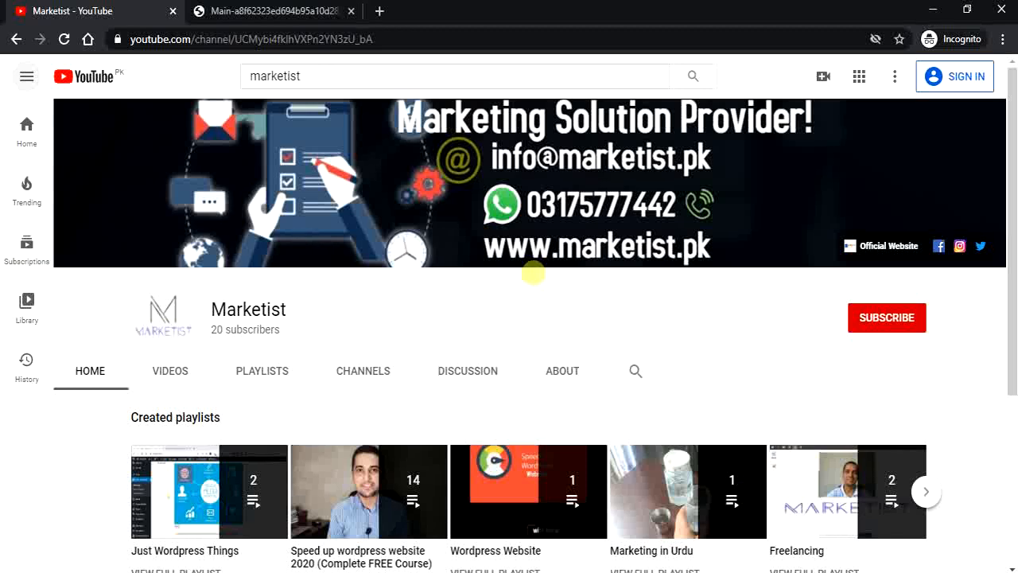
mouse_move(350, 330)
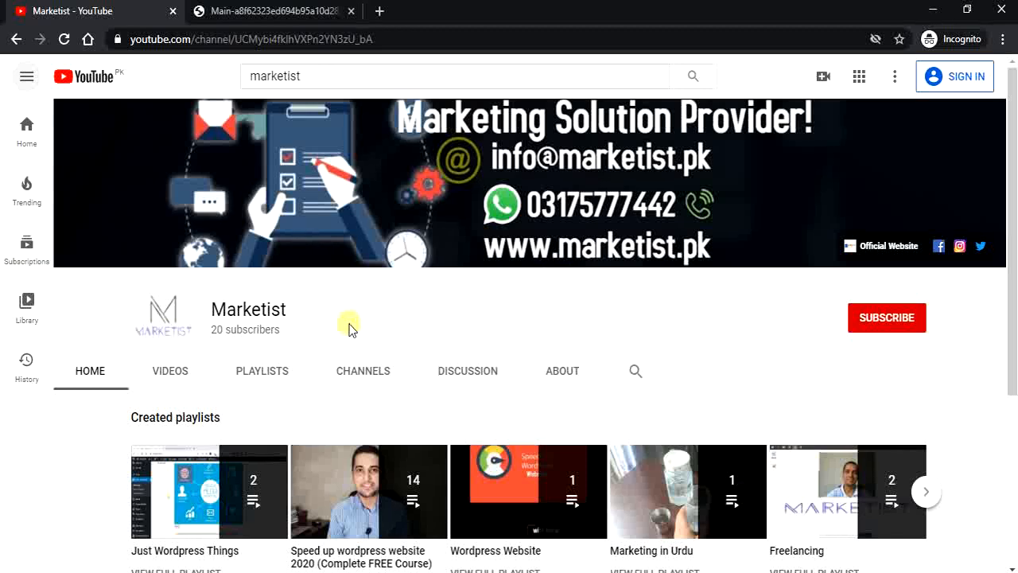
Step: Switch to the second Chrome tab showing the Lifewire padlock-over-workbook image
click(270, 11)
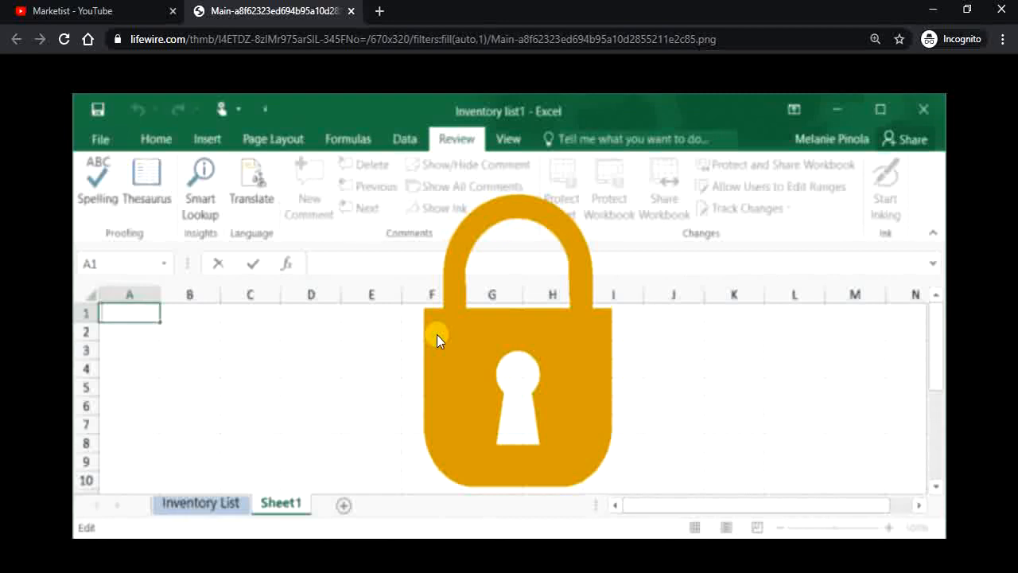
mouse_move(517, 257)
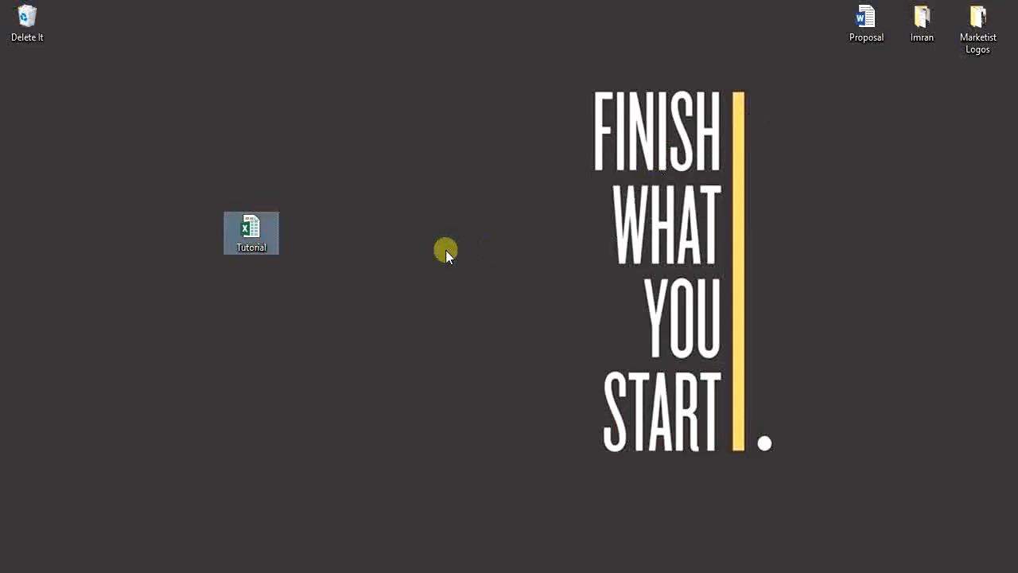
Step: Create a new Excel worksheet on the desktop, name it 'Password Protected', and open it
right_click(446, 250)
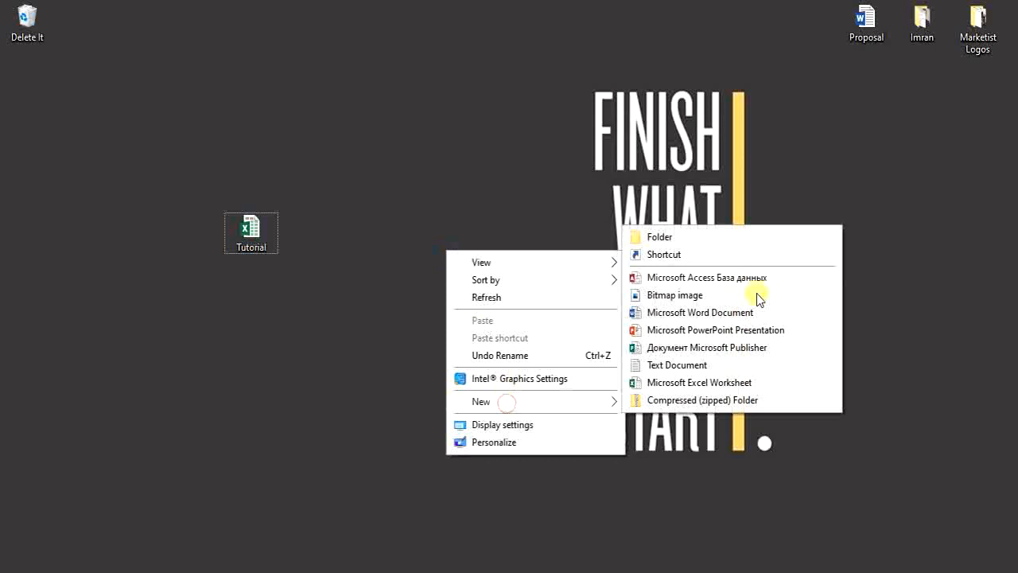
click(700, 383)
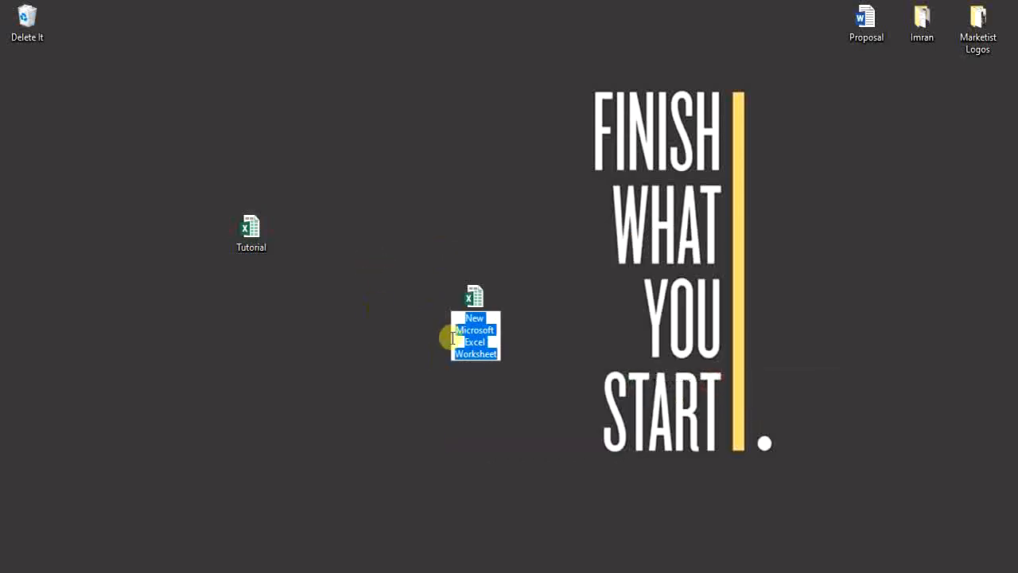
text(Passwrd Protected)
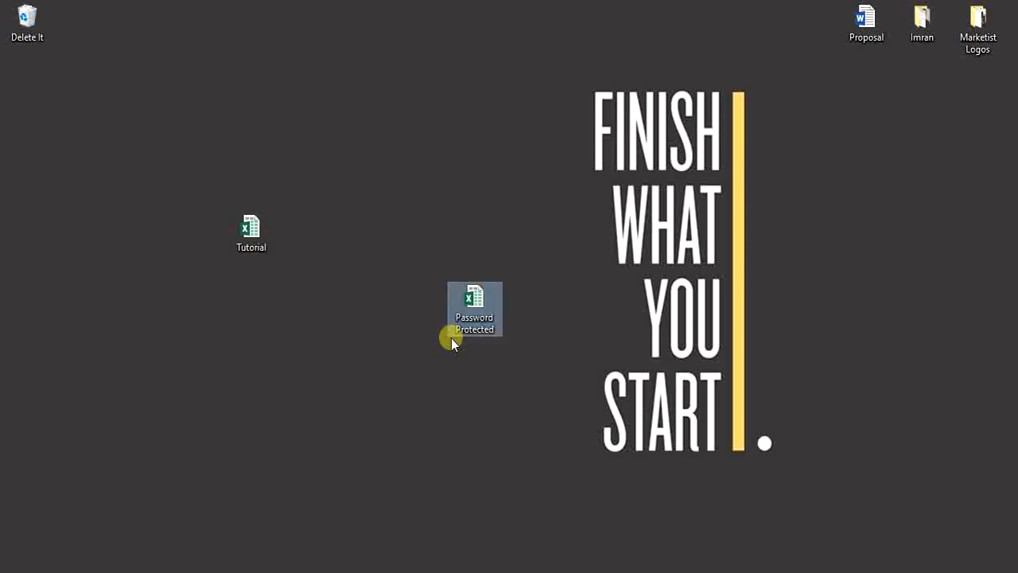
mouse_move(509, 402)
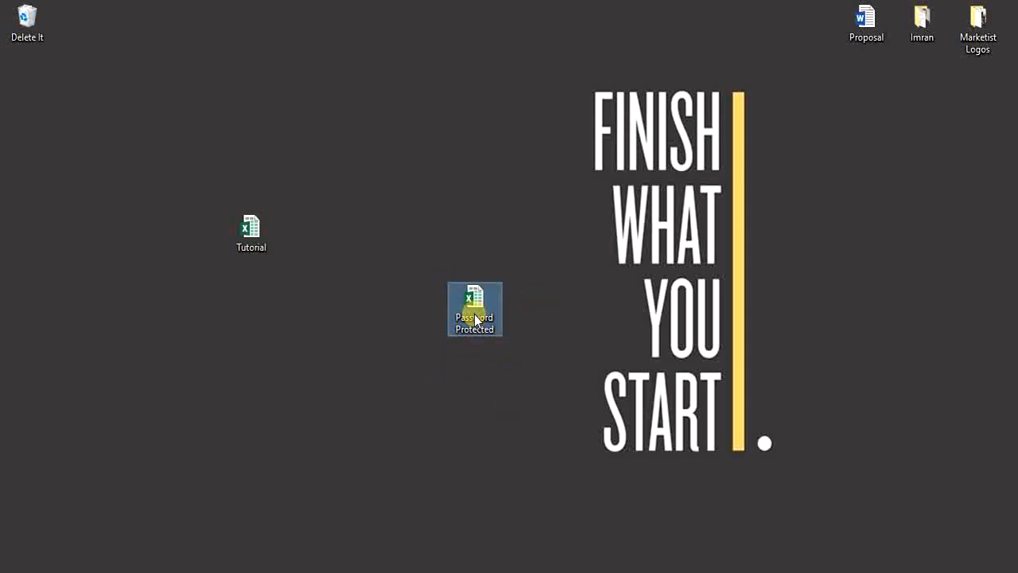
double_click(474, 309)
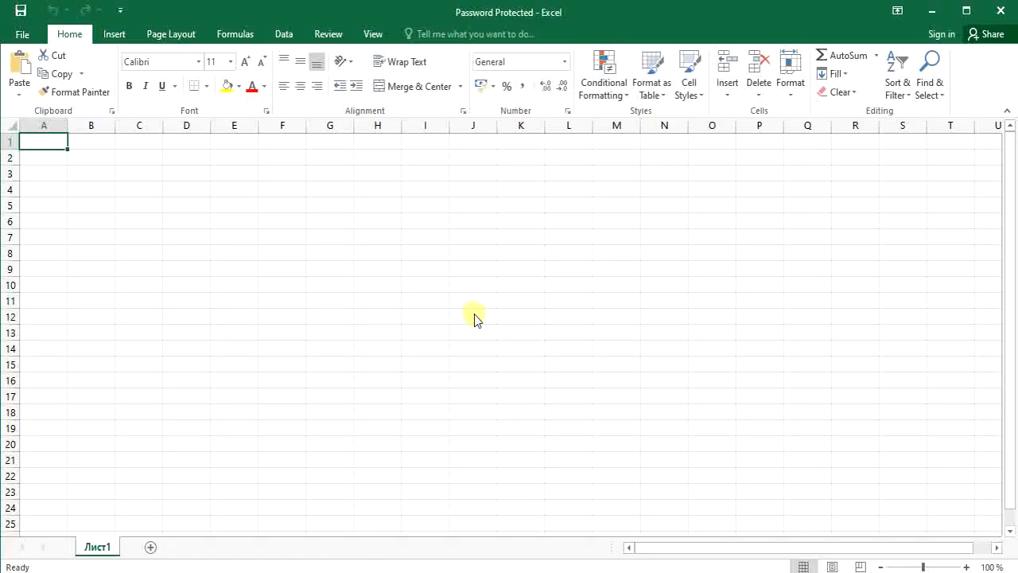
mouse_move(72, 148)
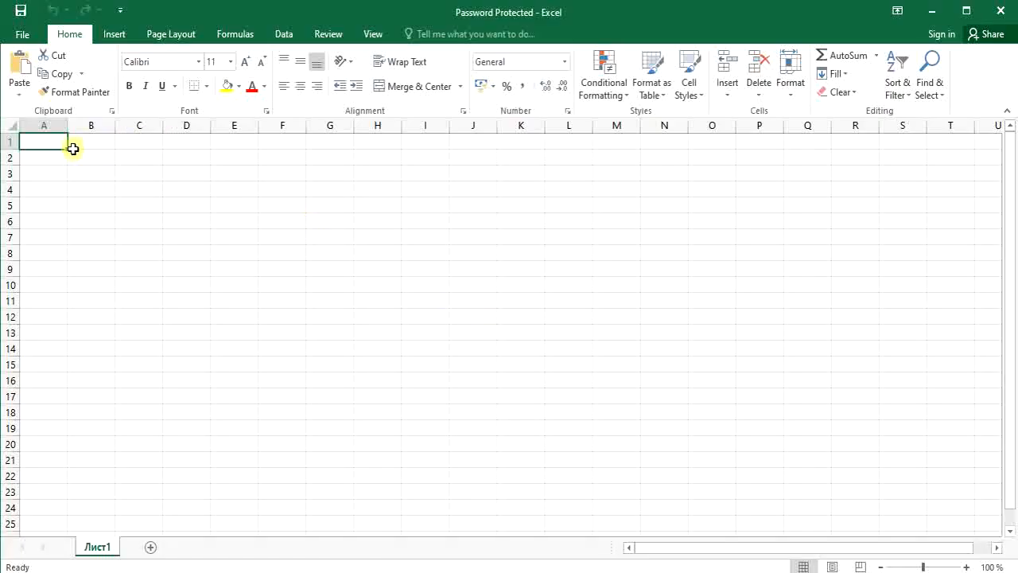
Step: Enter headers Name, Contact #, Email, Address, Package in A1:E1, then close the workbook
text(Name)
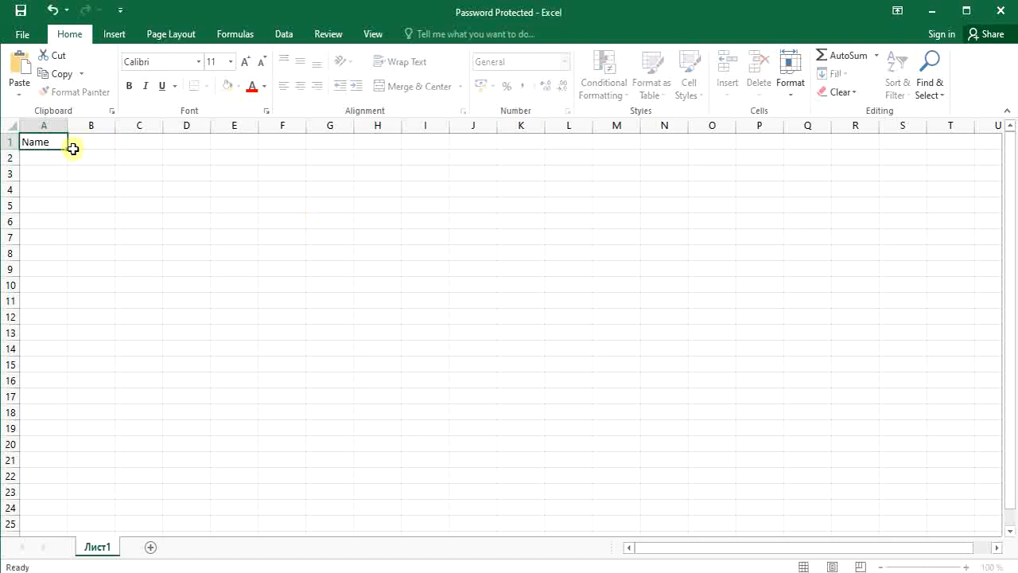
text(Contact #)
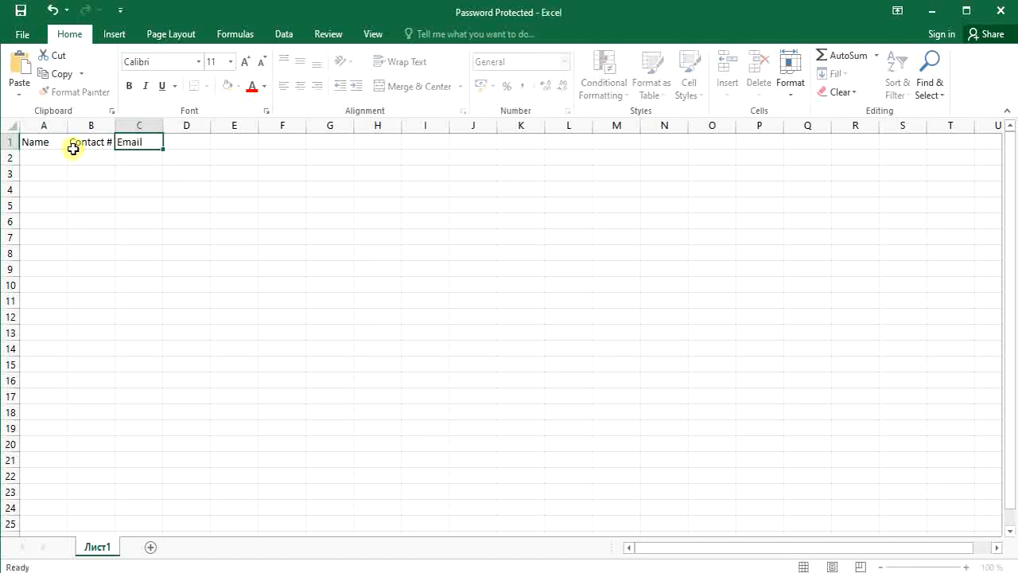
text(Address)
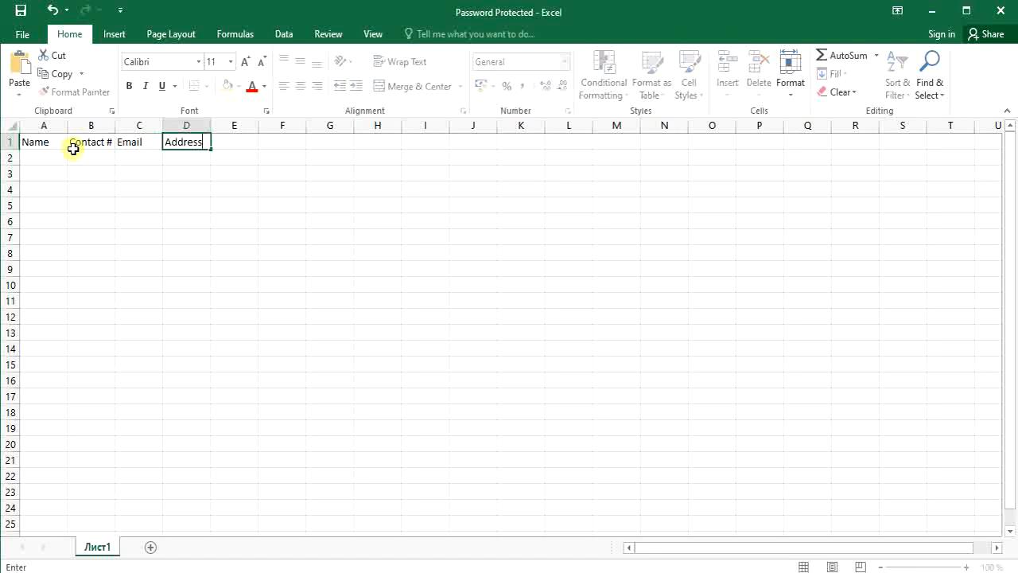
text(Package)
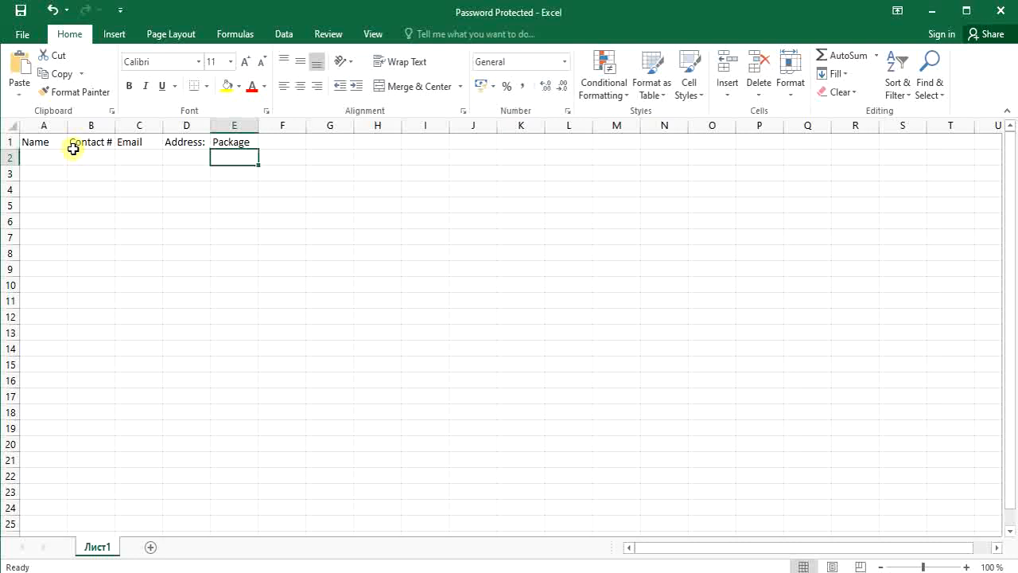
key(Return)
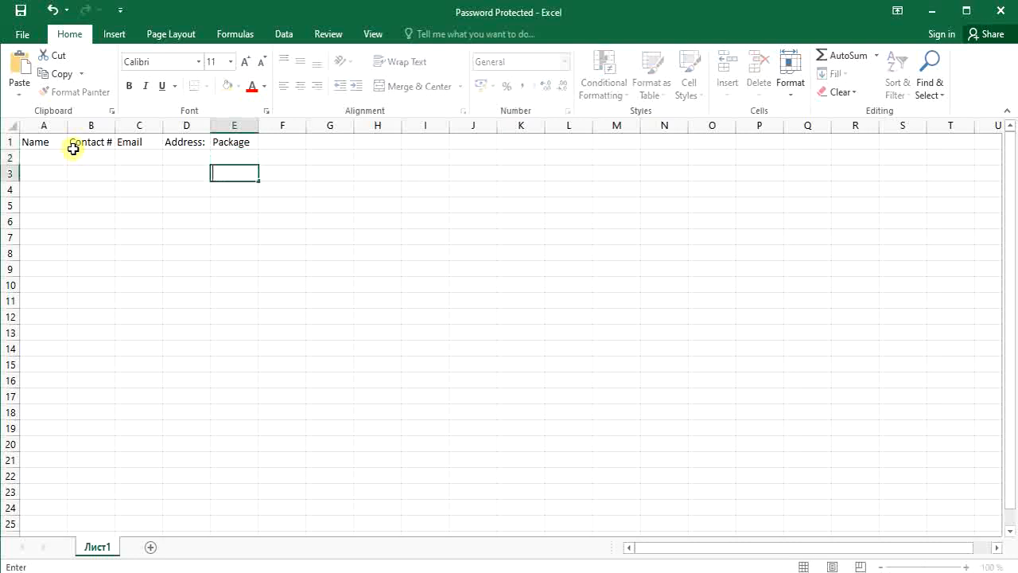
mouse_move(22, 35)
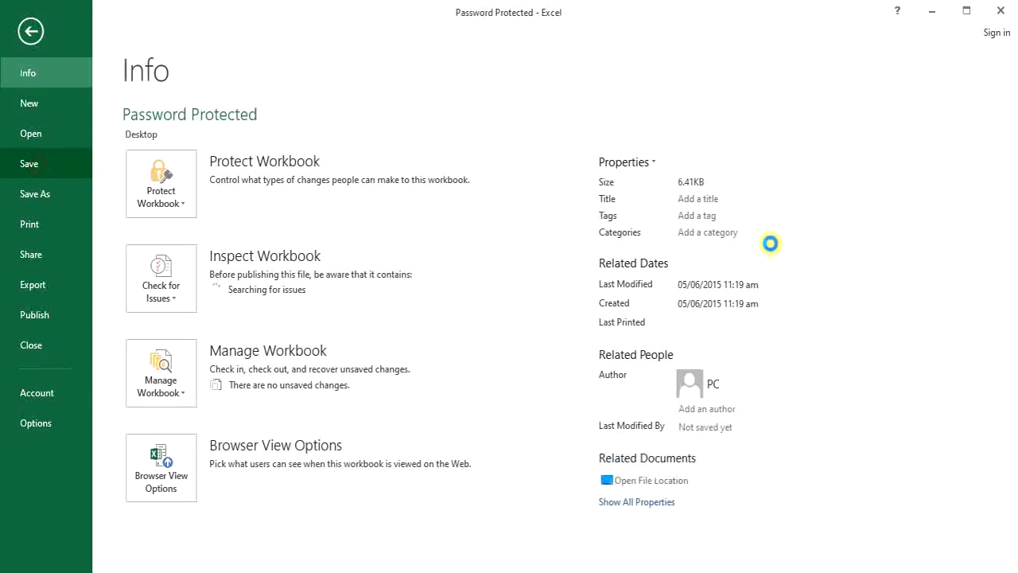
click(29, 31)
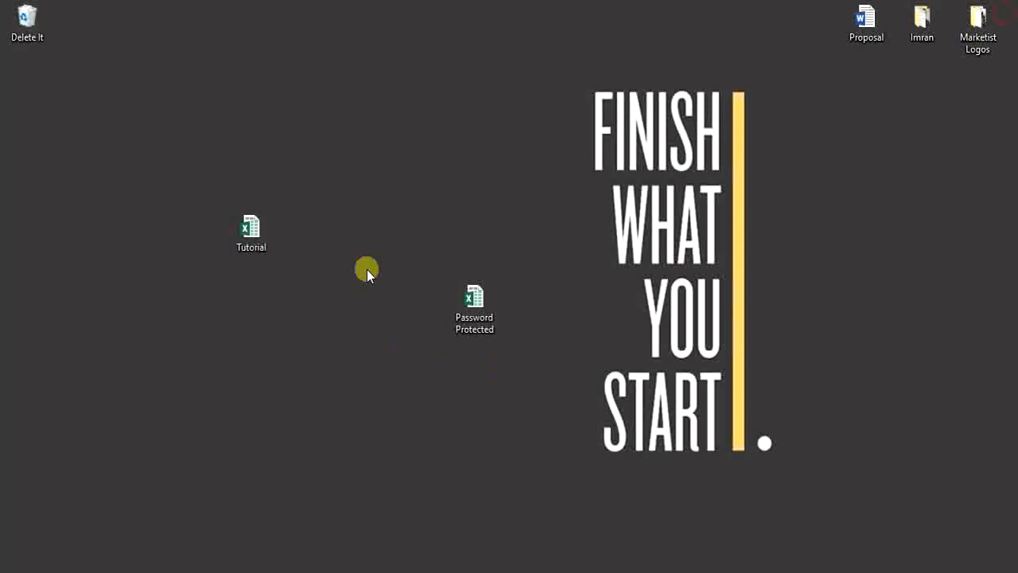
Step: Reopen the 'Password Protected' workbook from its desktop icon
click(474, 298)
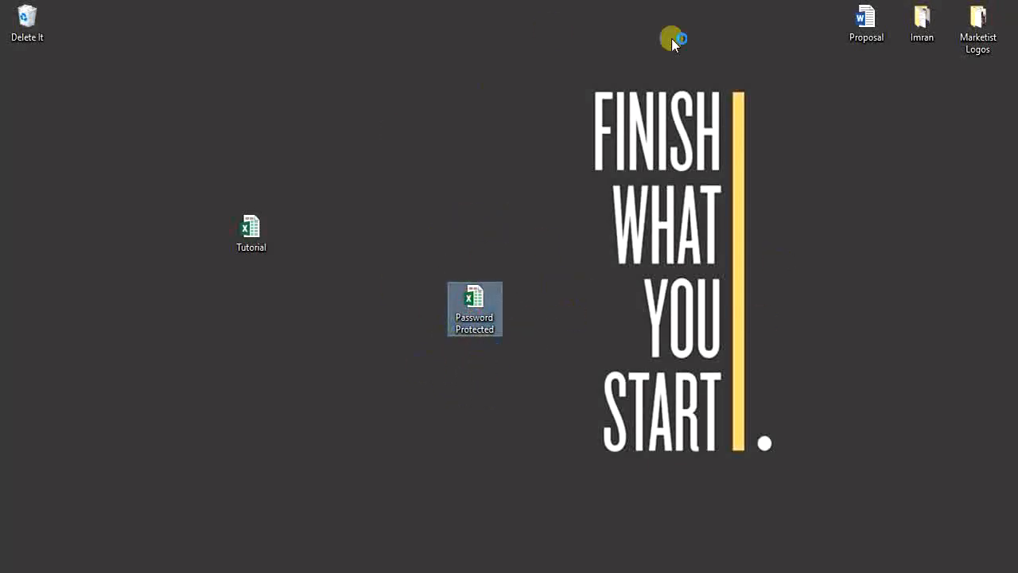
double_click(474, 298)
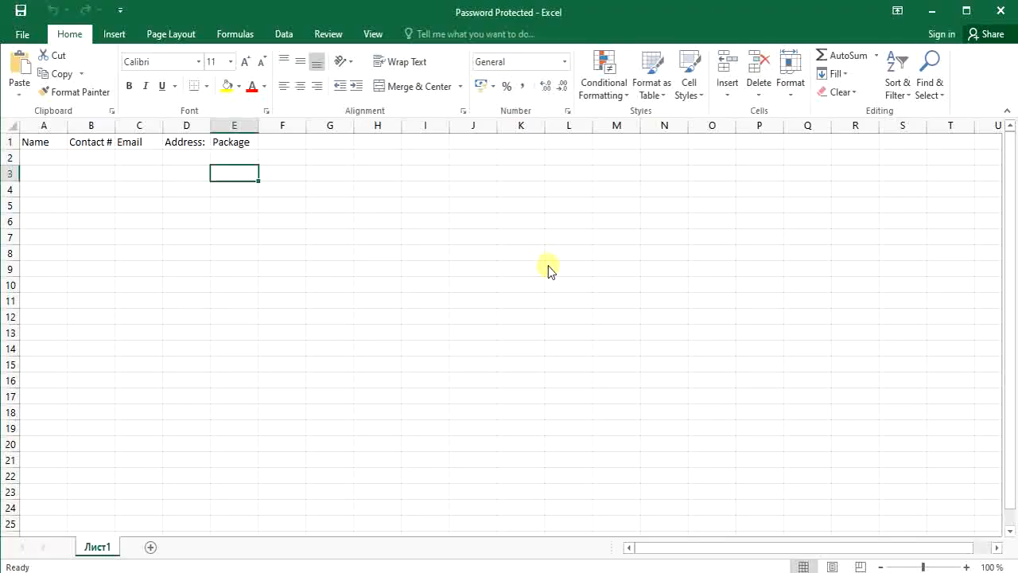
mouse_move(531, 354)
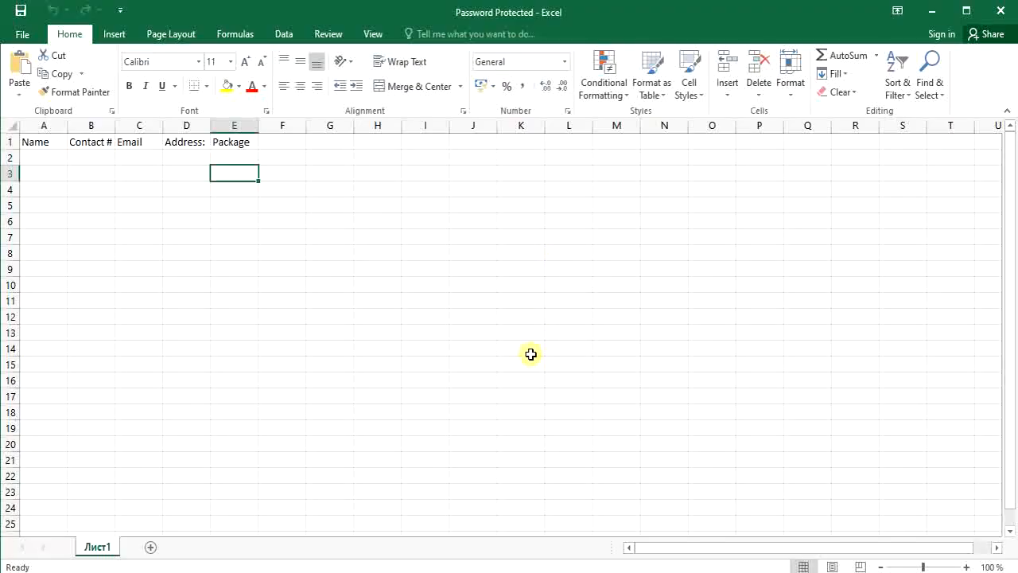
mouse_move(19, 81)
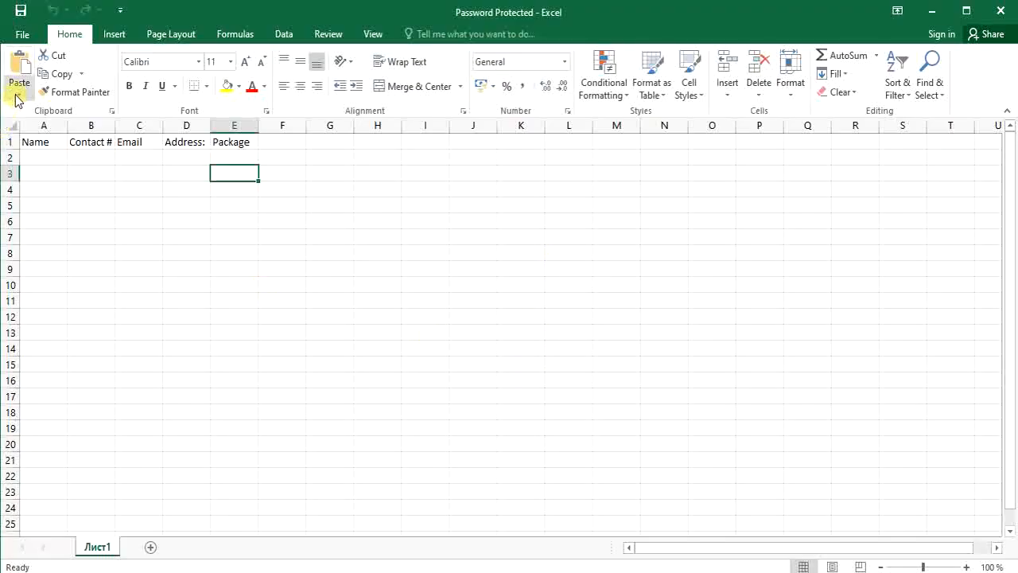
mouse_move(122, 347)
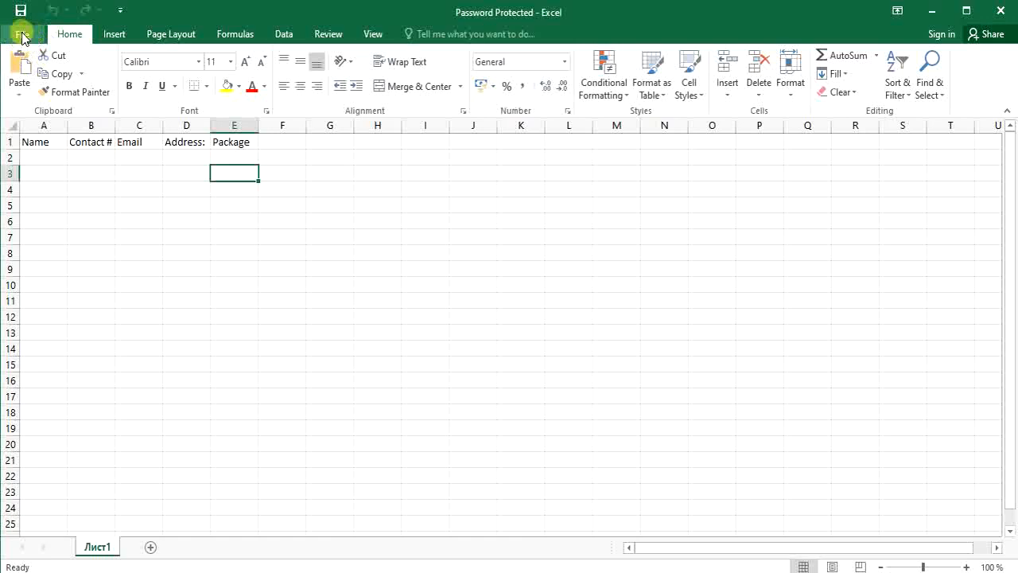
click(22, 34)
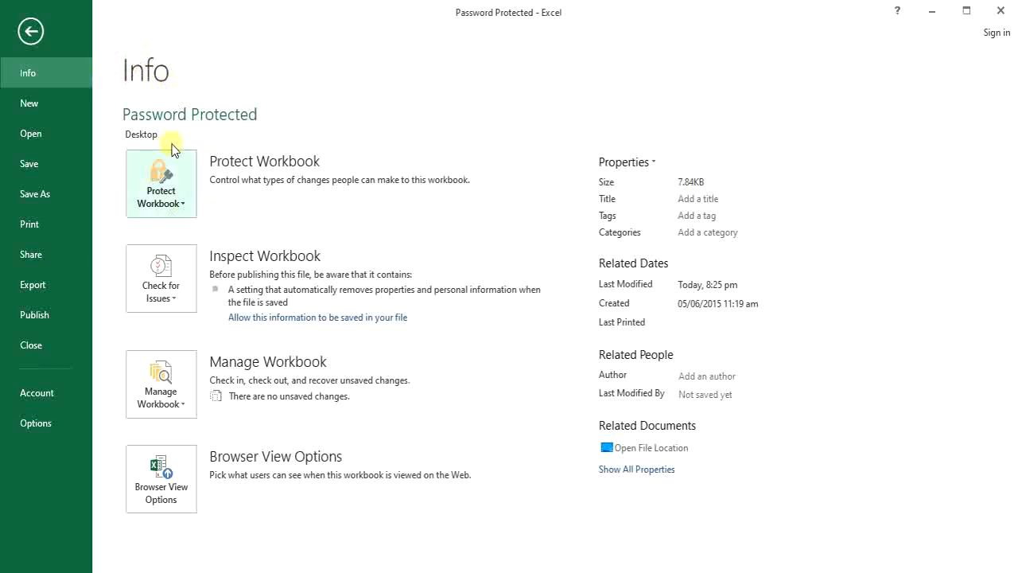
mouse_move(253, 129)
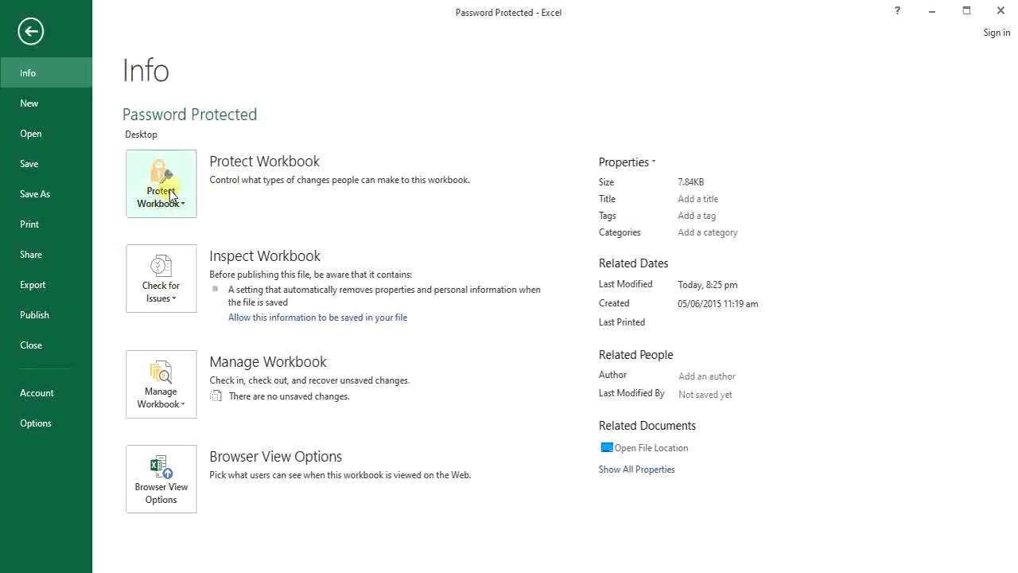
click(161, 182)
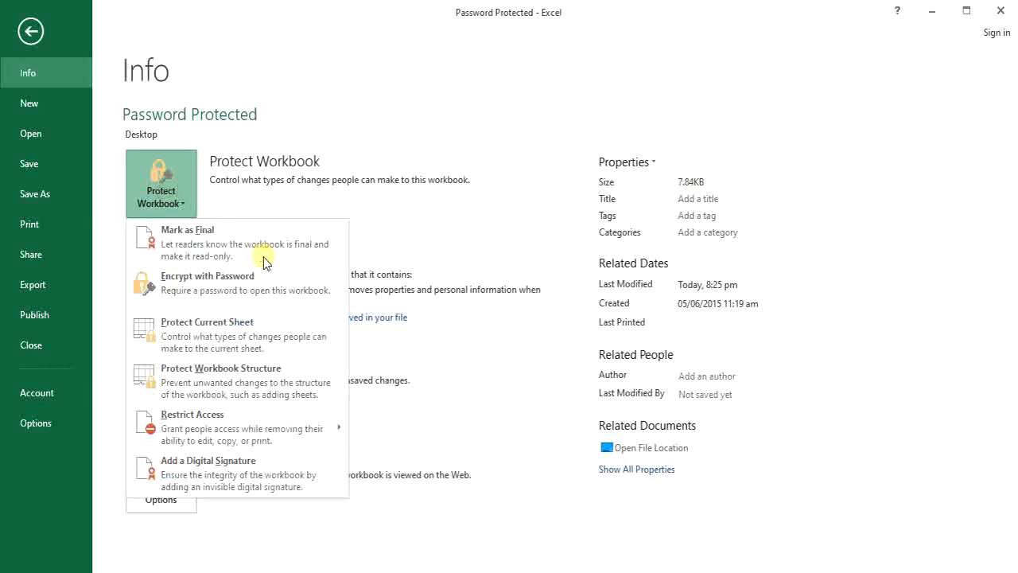
mouse_move(175, 243)
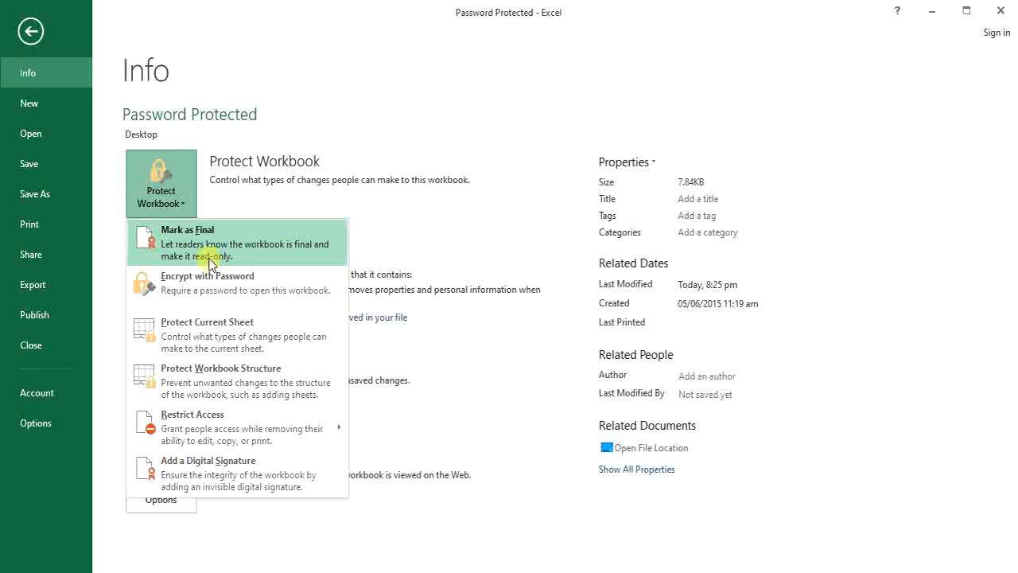
mouse_move(164, 288)
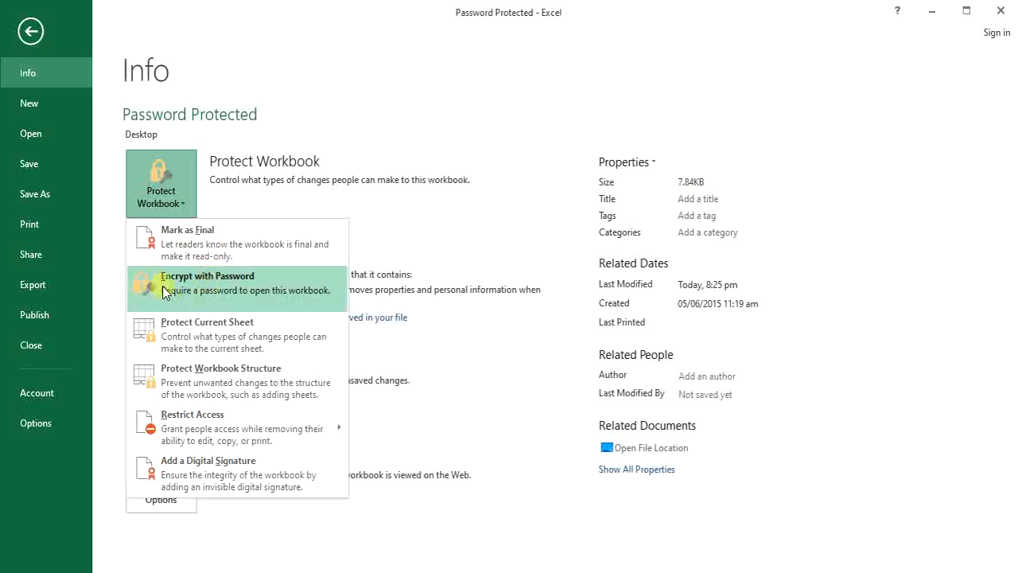
mouse_move(248, 304)
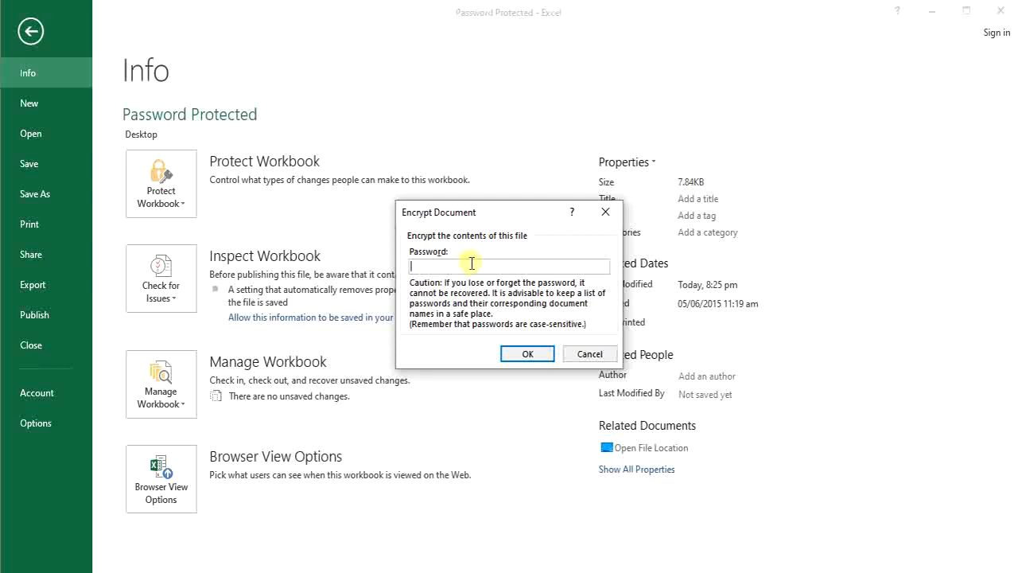
text(password)
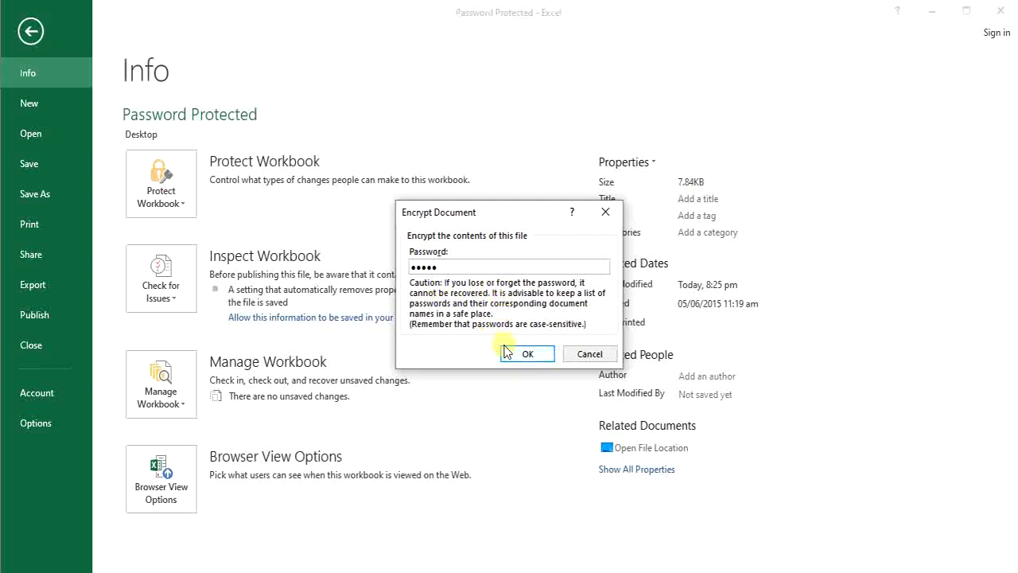
click(526, 353)
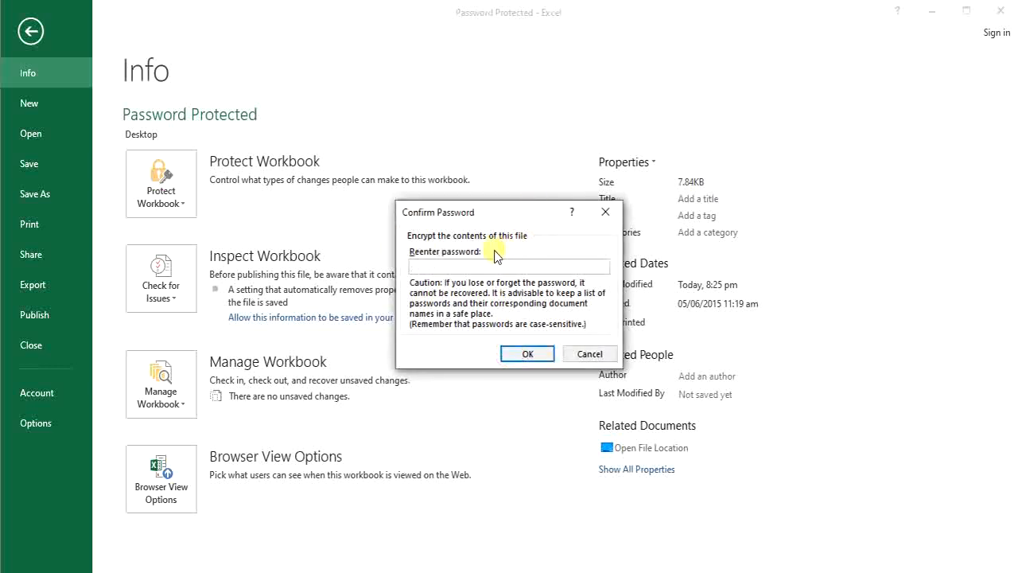
click(509, 267)
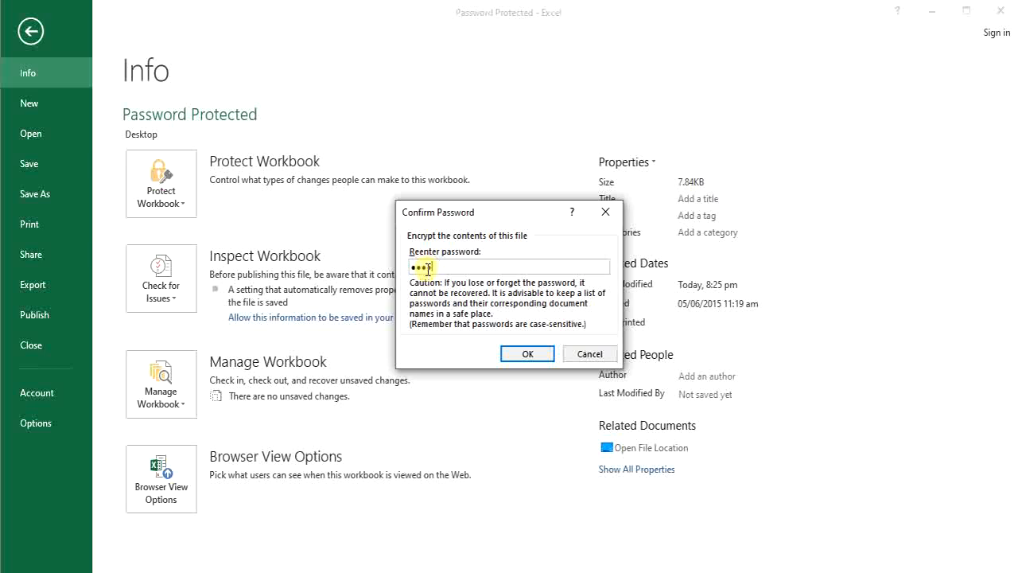
click(526, 353)
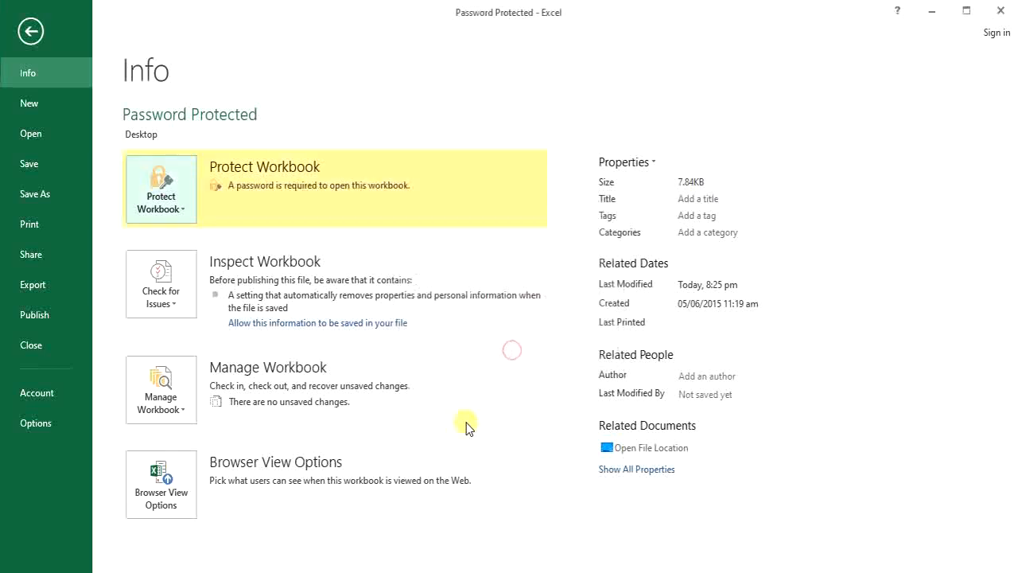
mouse_move(338, 188)
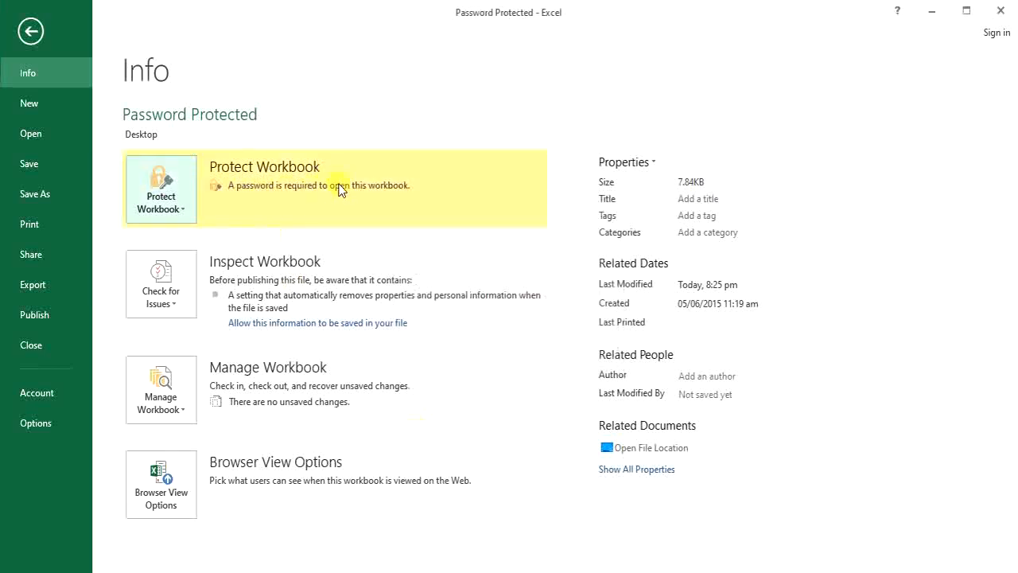
Step: Return to the worksheet and close Excel
click(30, 30)
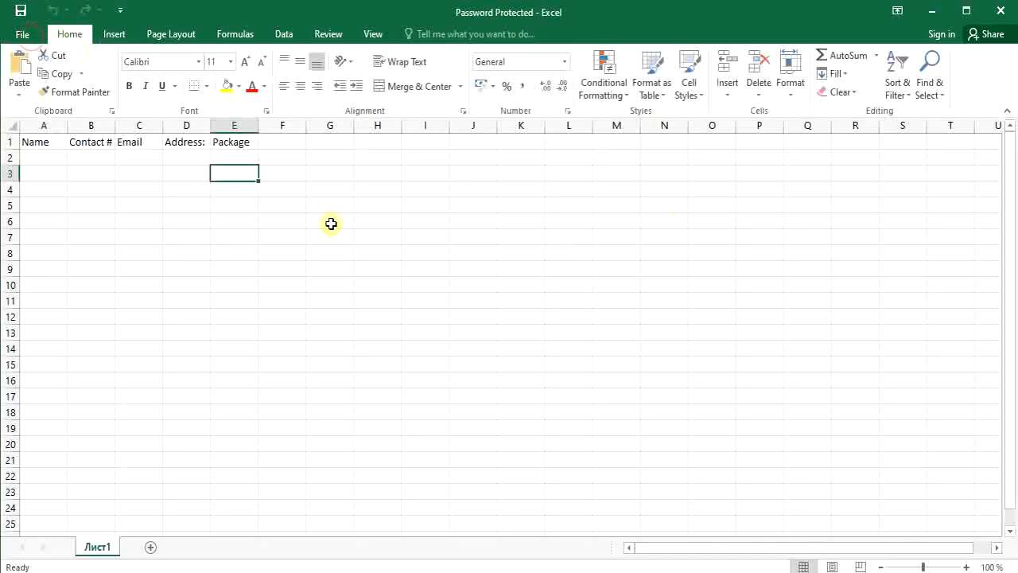
mouse_move(1002, 12)
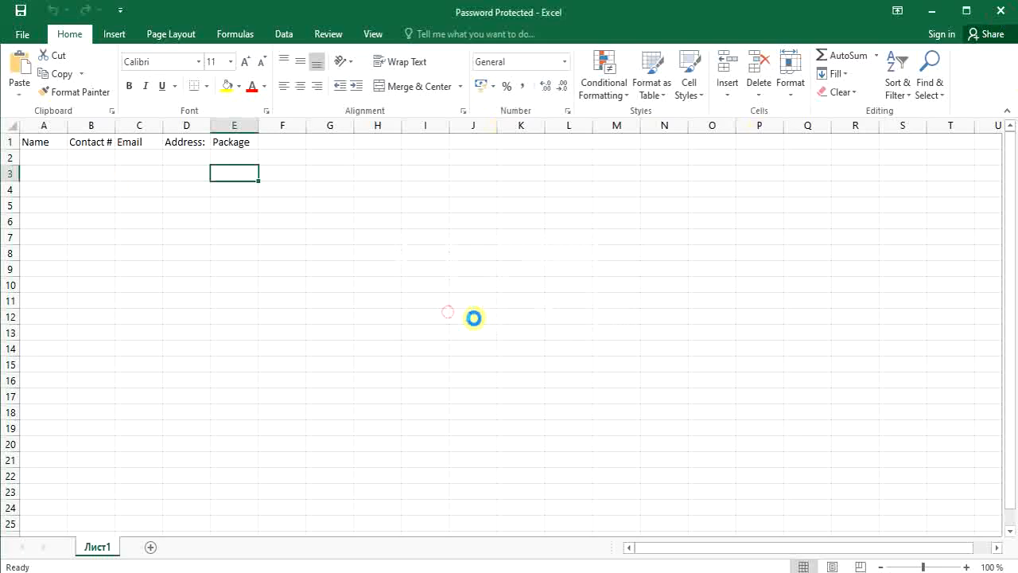
click(999, 11)
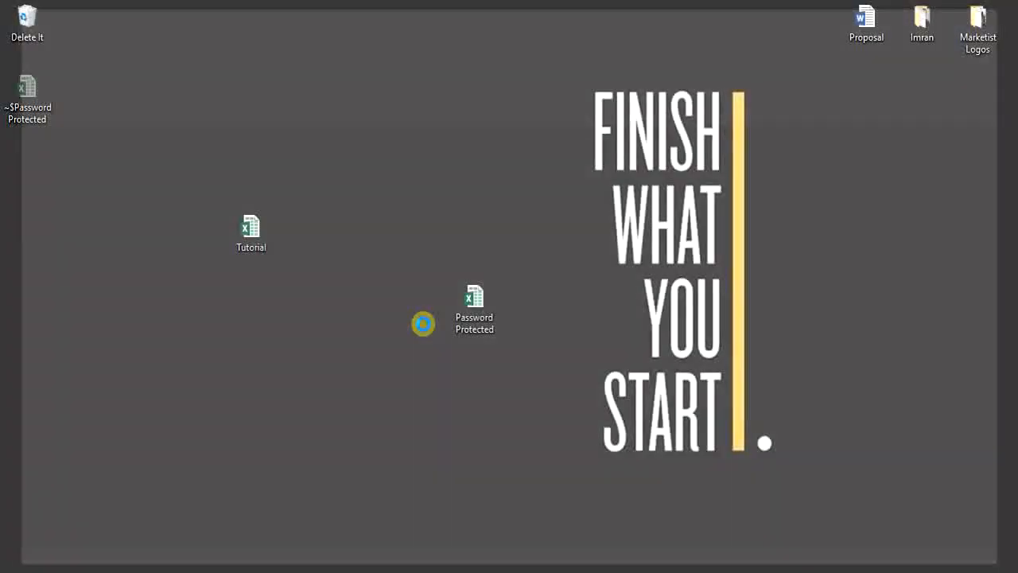
click(474, 306)
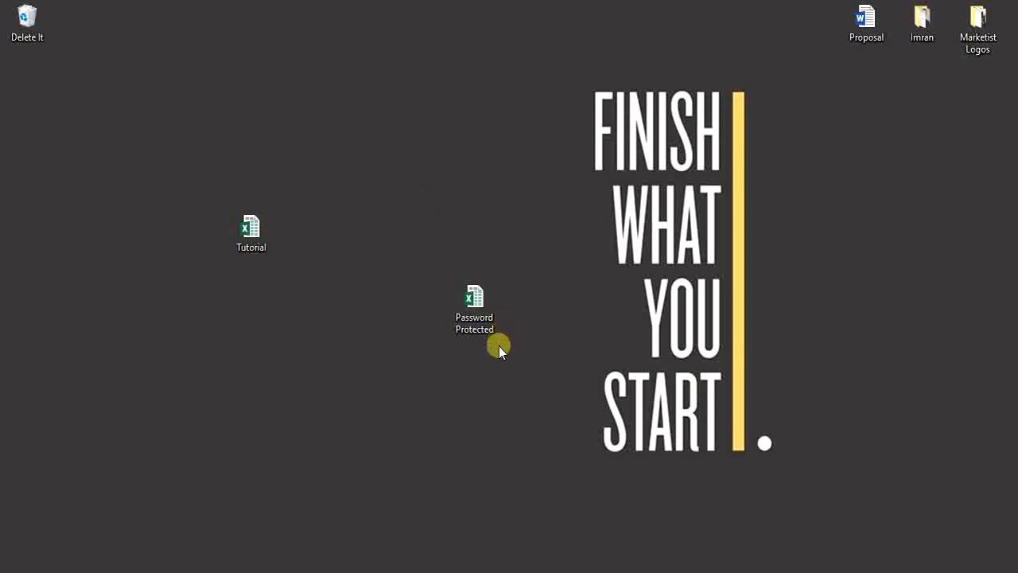
click(474, 298)
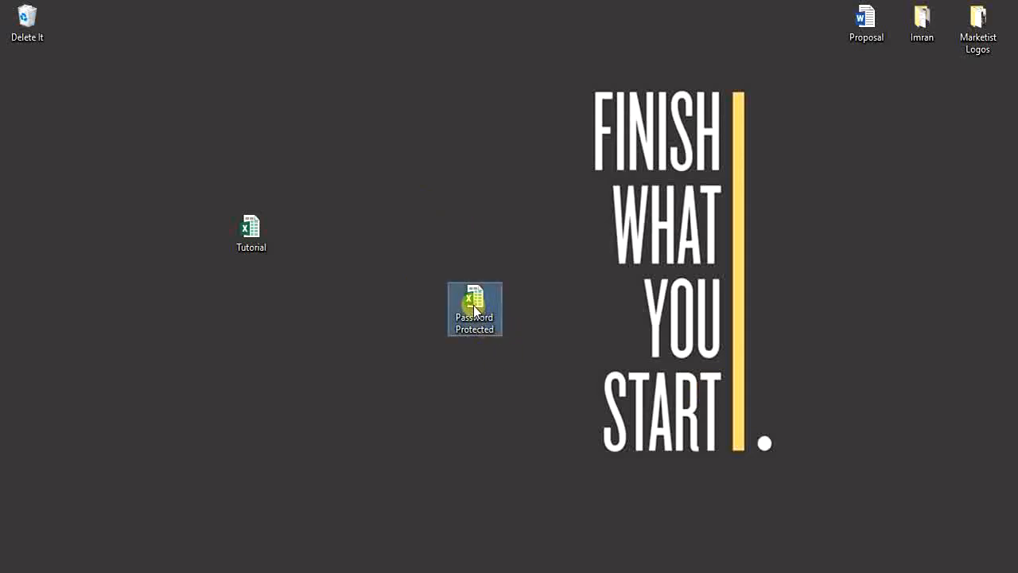
double_click(475, 309)
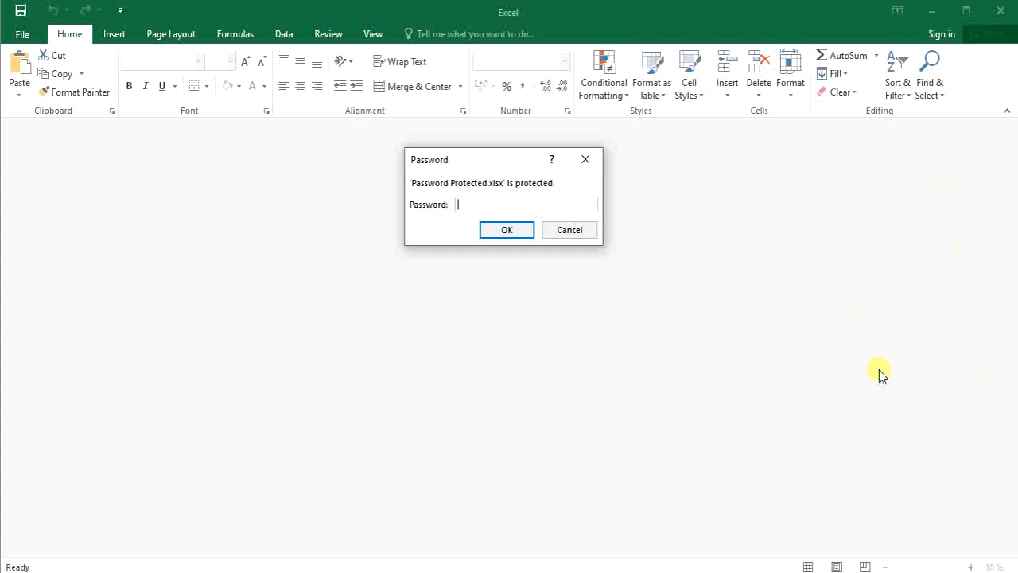
mouse_move(477, 204)
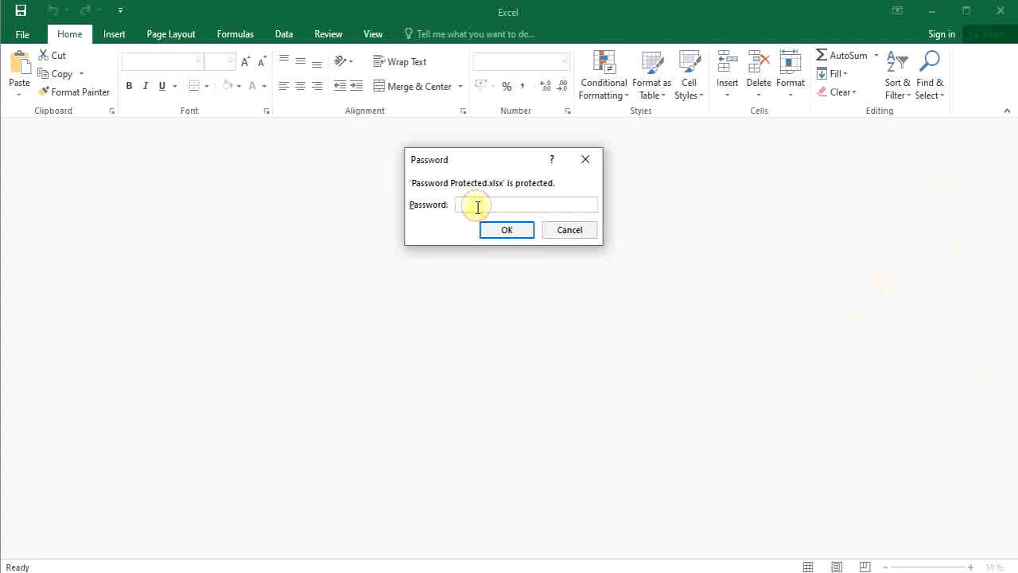
text(password)
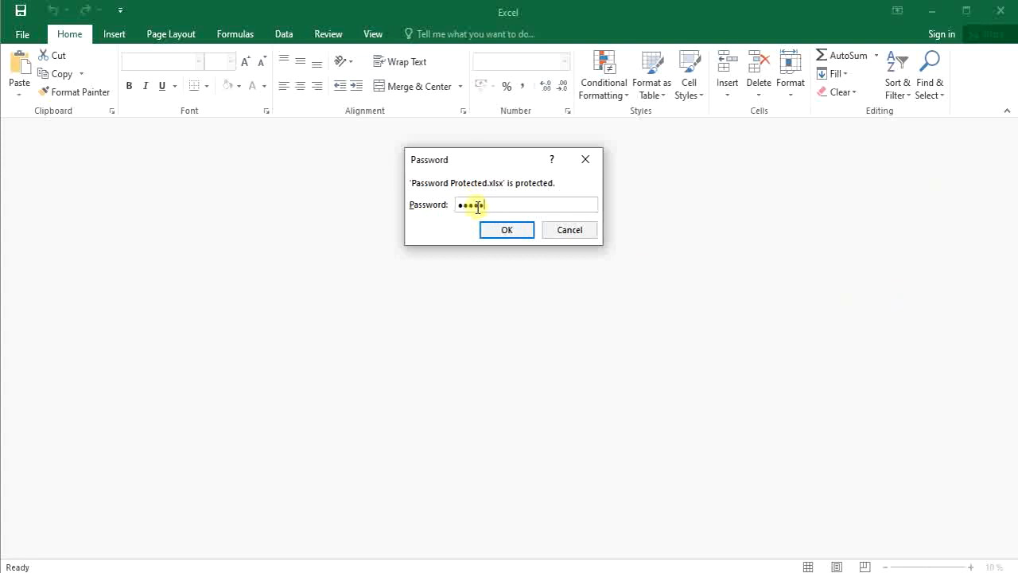
click(507, 229)
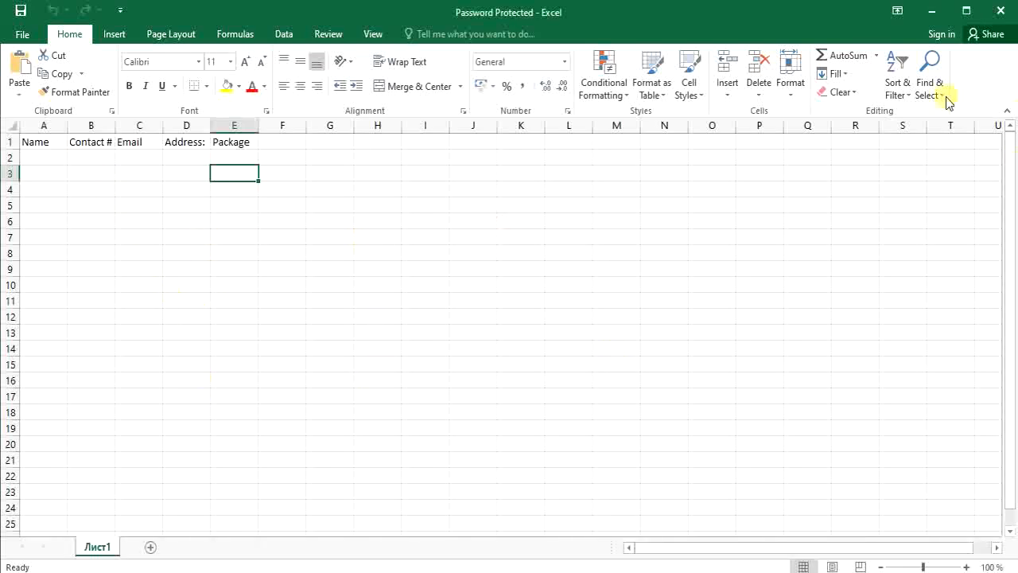
mouse_move(1000, 12)
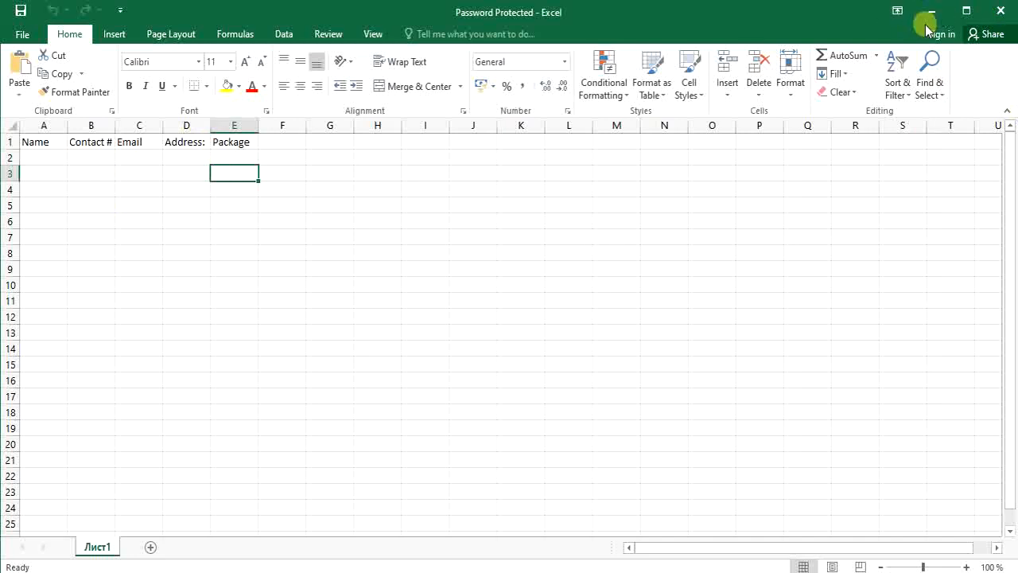
mouse_move(928, 20)
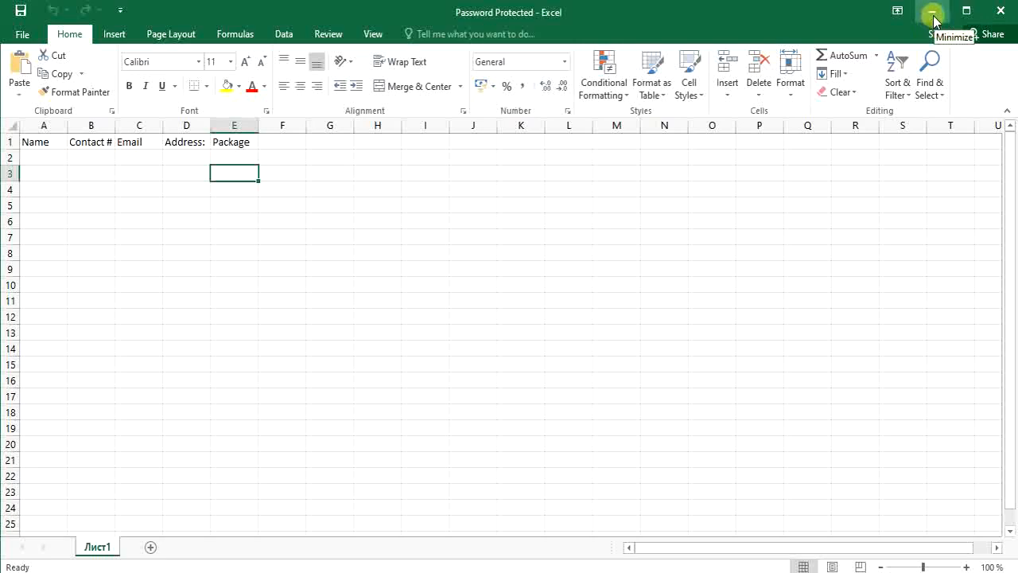
Step: Minimize the Password Protected Excel window to reveal the desktop
click(967, 10)
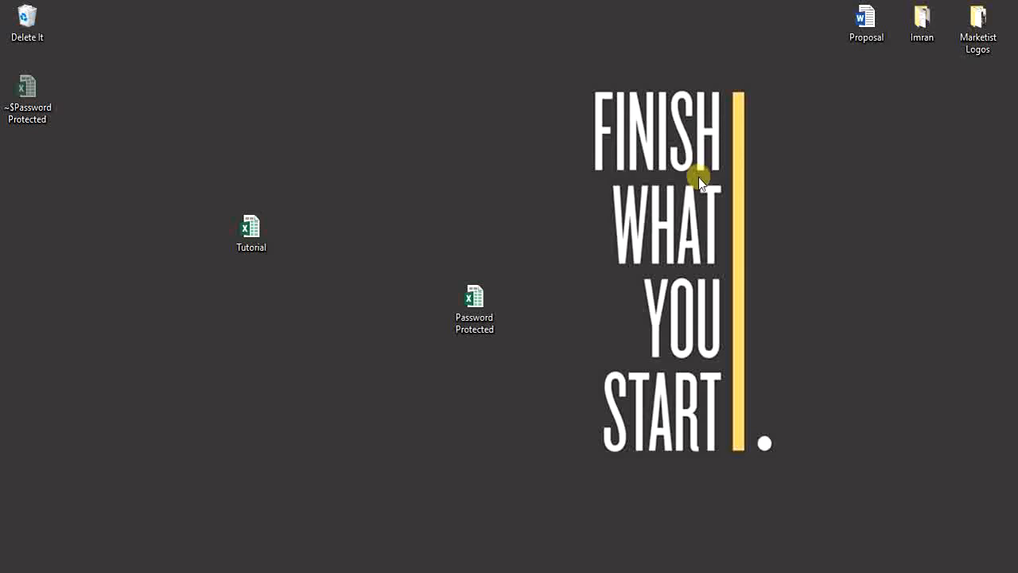
mouse_move(699, 184)
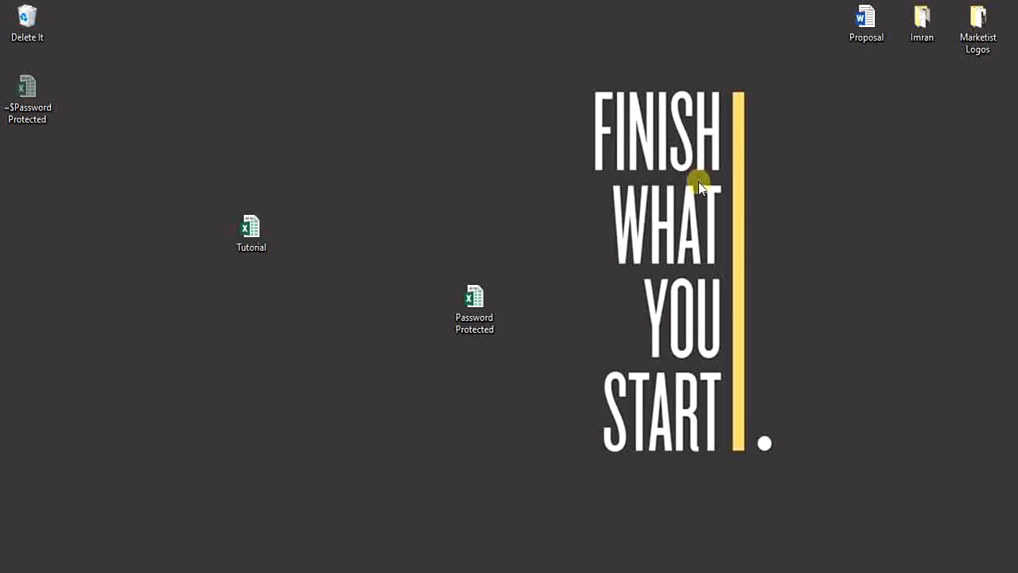